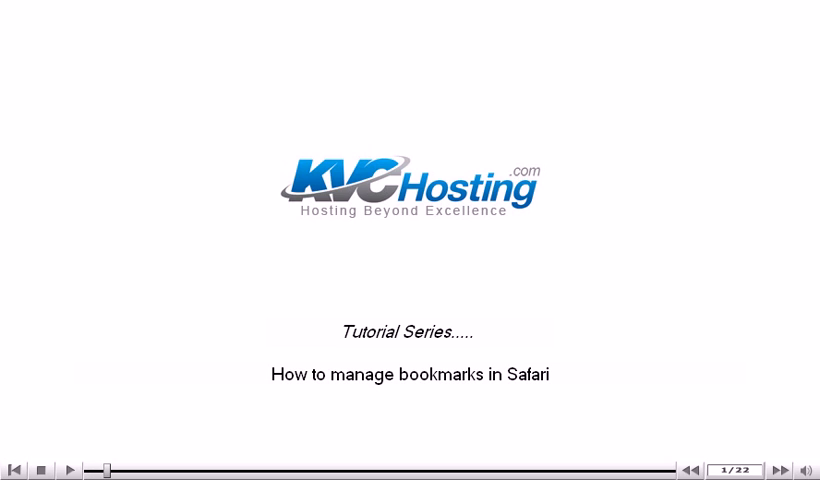
- Bring up Safari's Preferences window from the Safari application menu
left_click(776, 470)
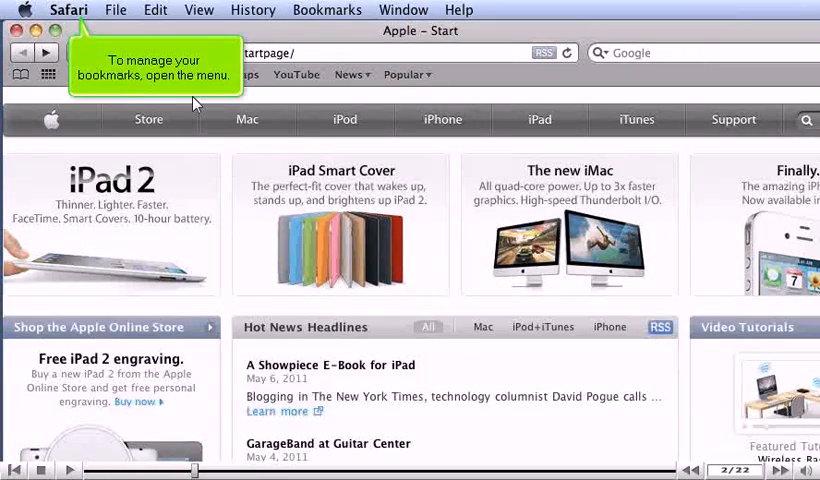
mouse_move(162, 78)
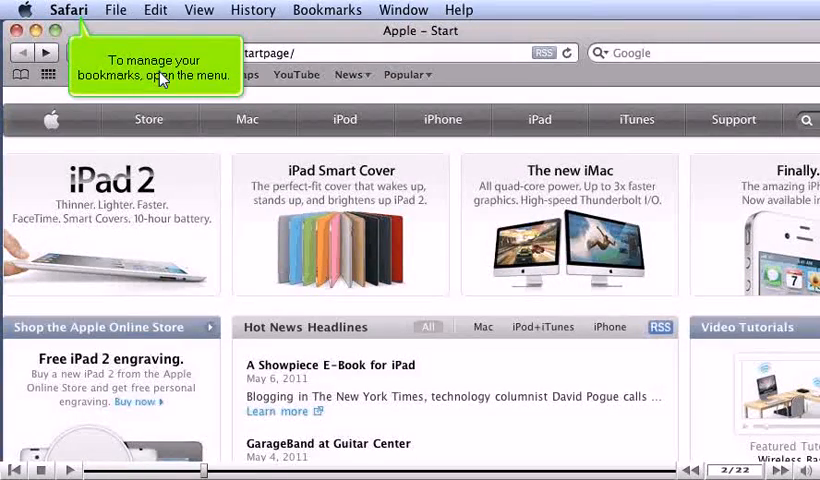
left_click(68, 10)
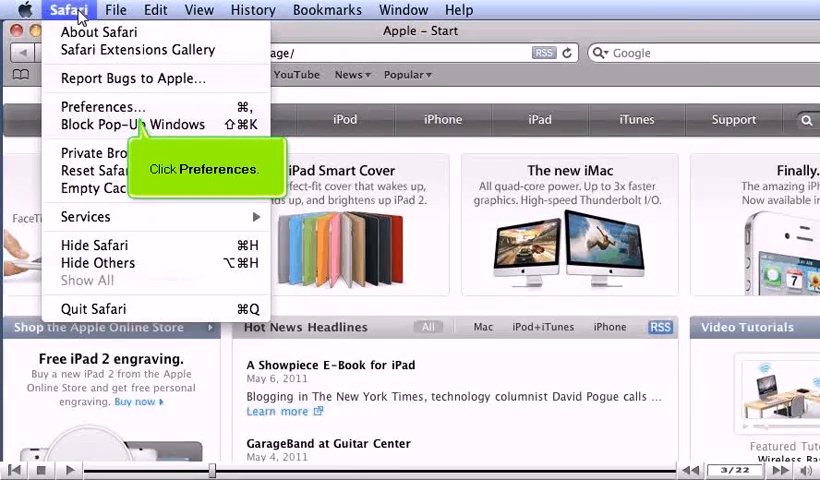
mouse_move(108, 68)
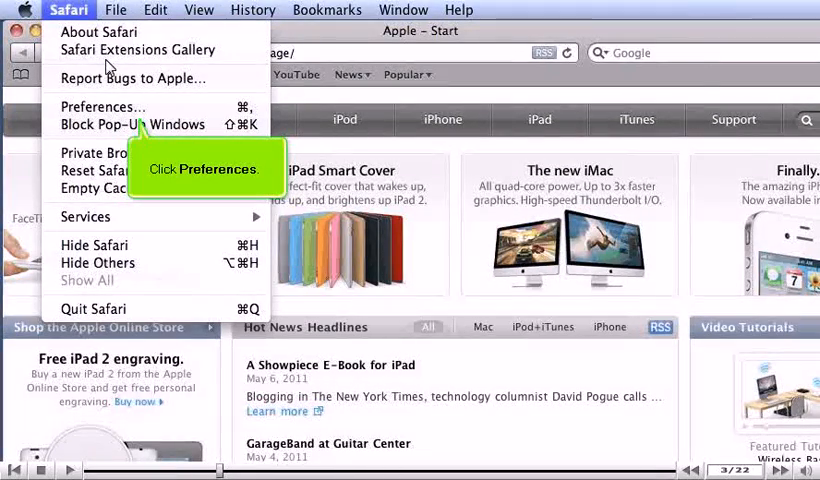
mouse_move(128, 100)
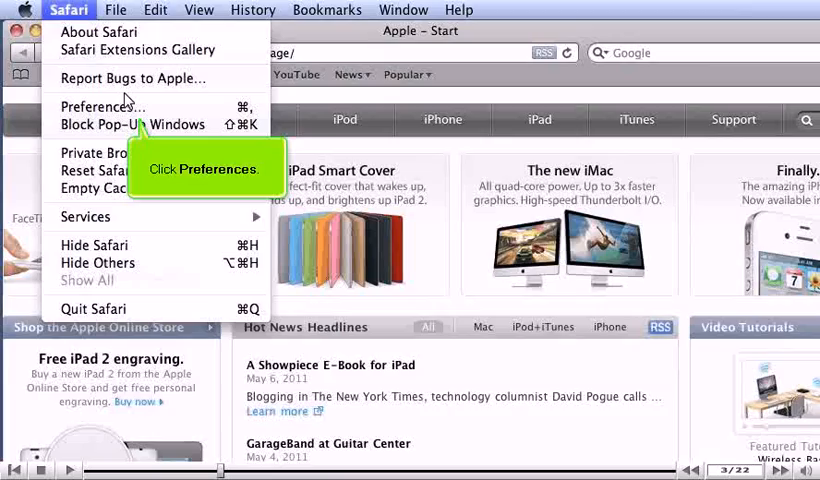
left_click(100, 106)
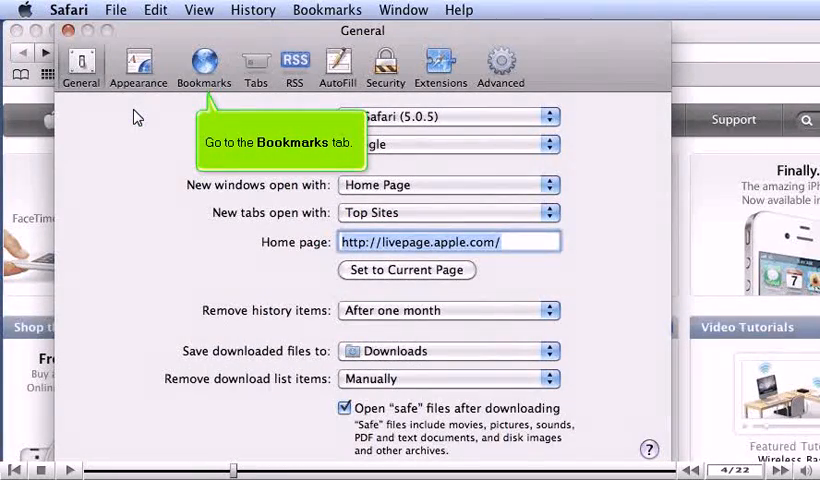
- Switch Preferences to the Bookmarks settings for bar, menu and collections
left_click(204, 62)
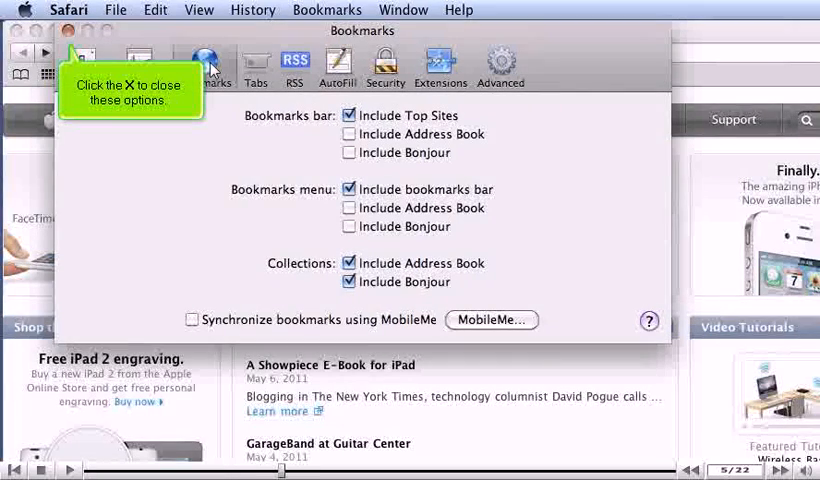
mouse_move(144, 52)
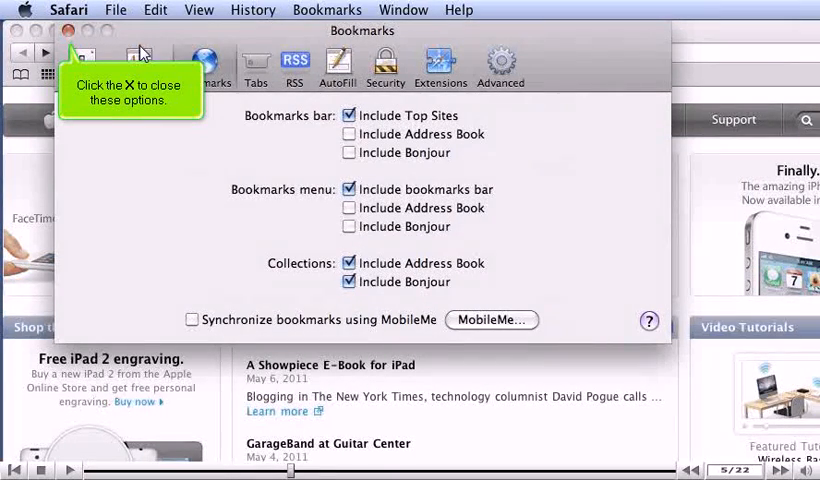
- Close Preferences and bookmark the Apple – Start page to the Bookmarks Bar
left_click(64, 32)
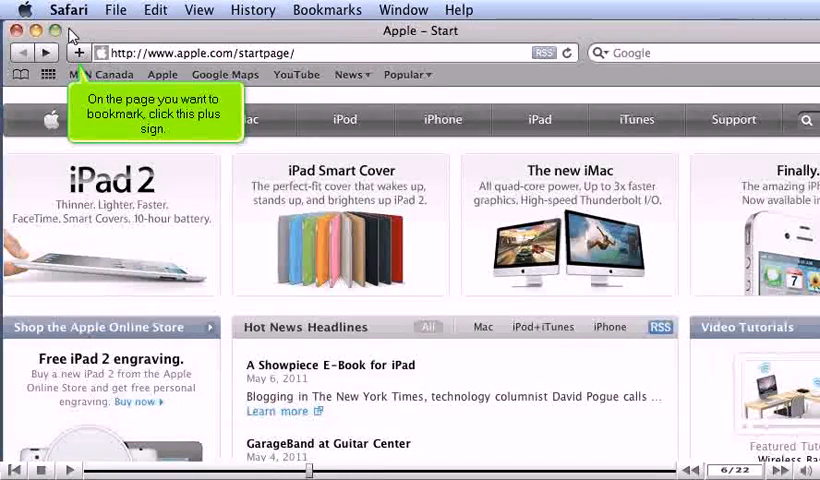
left_click(80, 52)
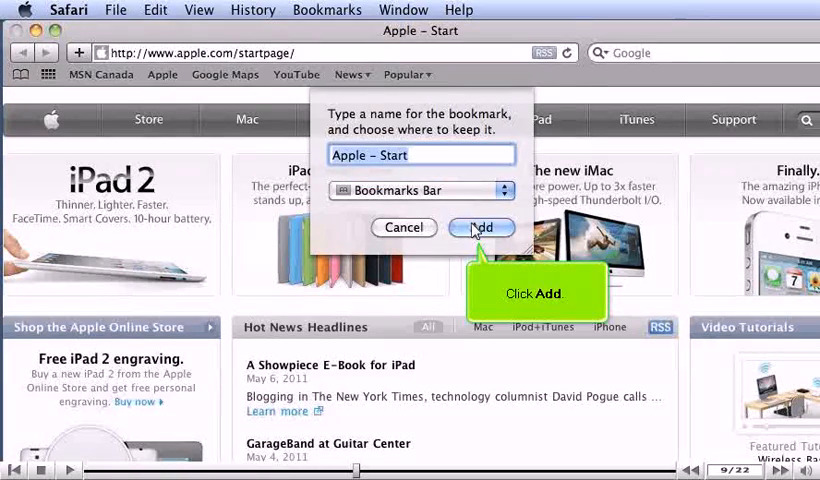
left_click(480, 228)
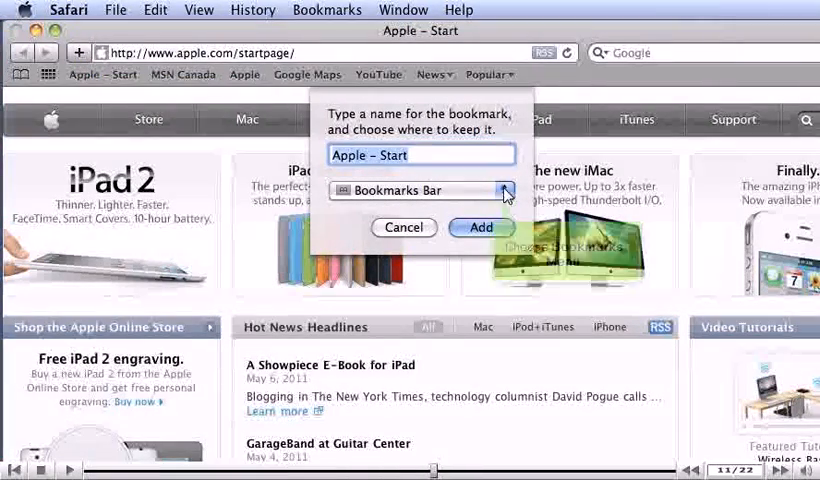
- Add the Apple – Start page as a bookmark stored in the Bookmarks Menu
left_click(504, 192)
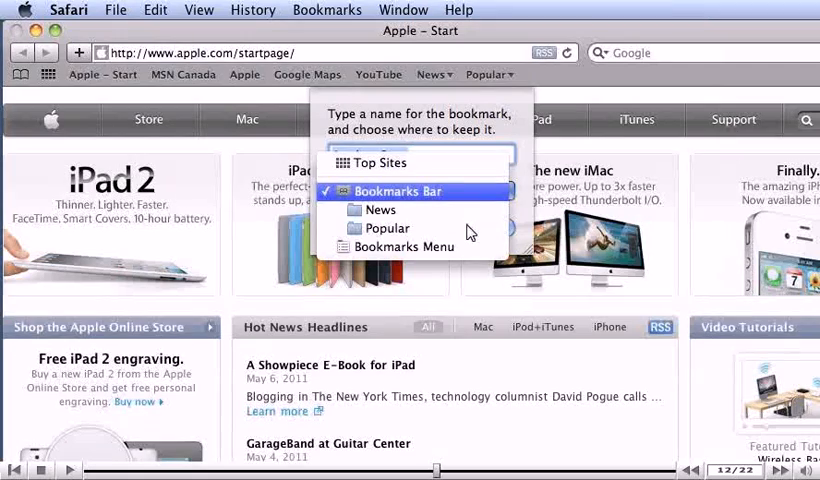
mouse_move(450, 250)
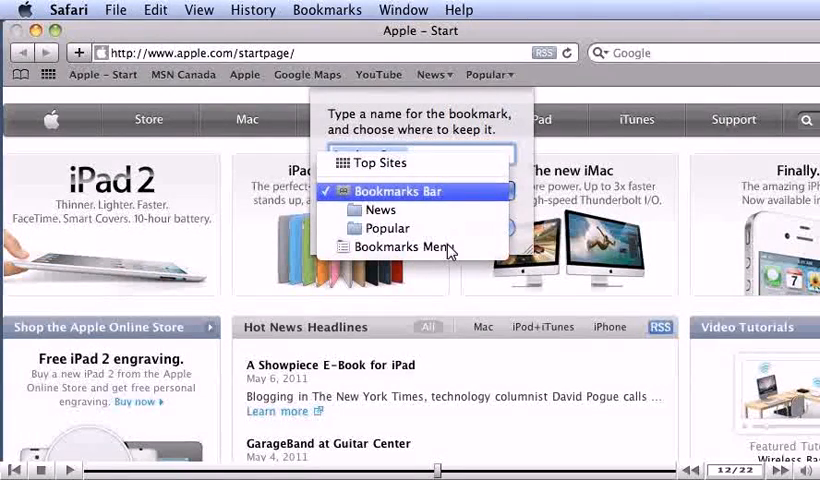
left_click(404, 246)
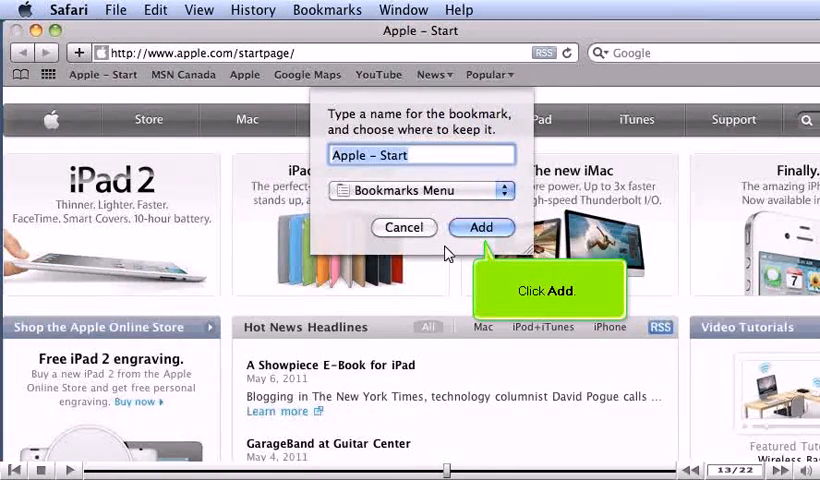
left_click(480, 228)
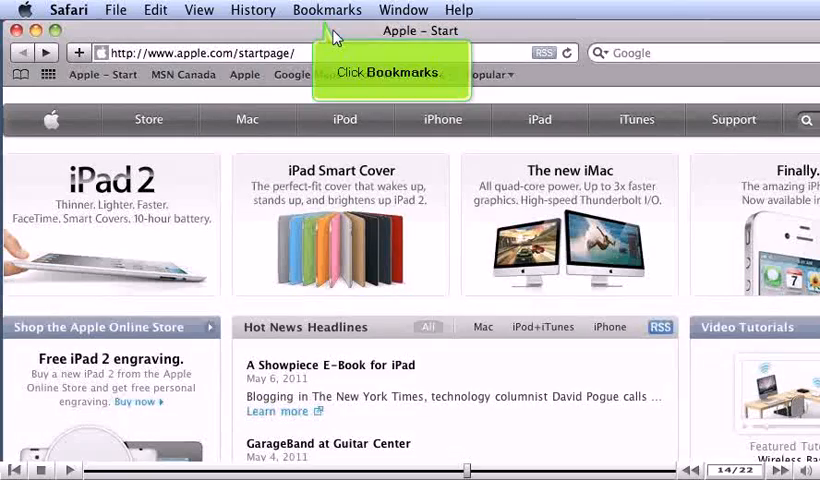
- Show the Bookmarks menu listing the new Apple – Start entry
left_click(328, 8)
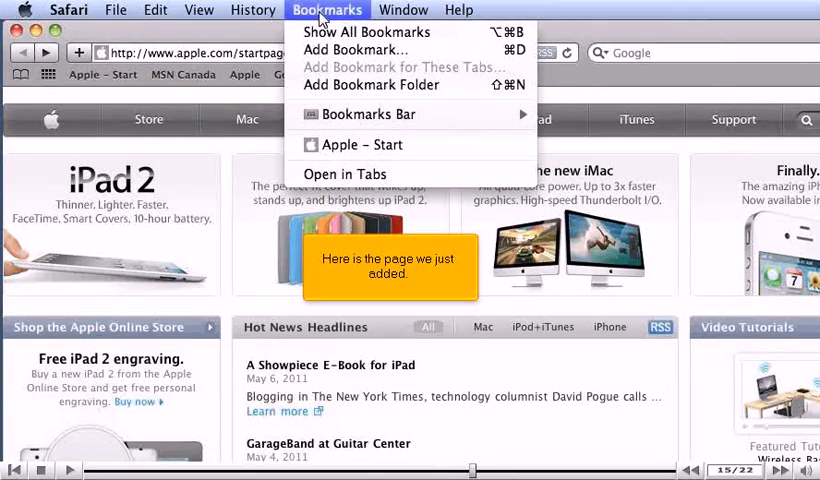
mouse_move(356, 184)
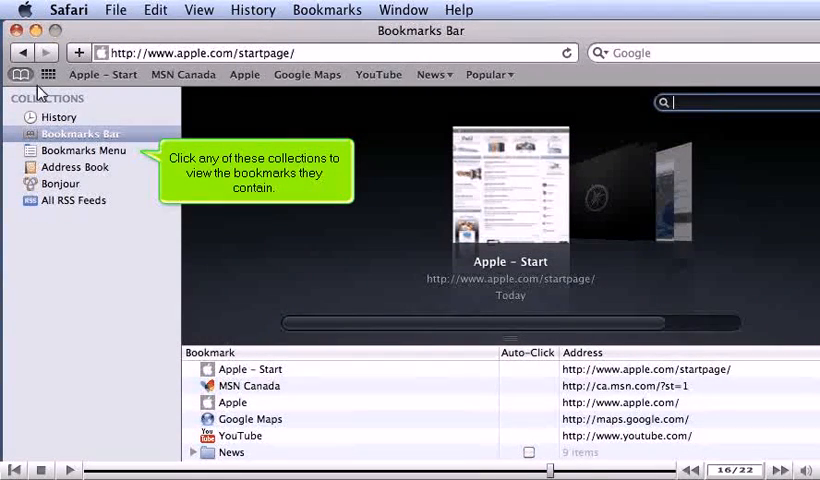
- View the Bookmarks Menu collection in the bookmark library, showing Apple – Start
left_click(84, 150)
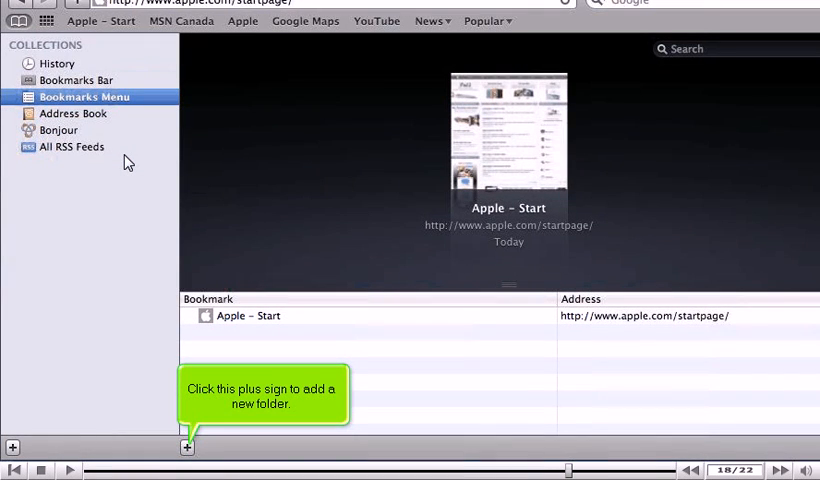
mouse_move(184, 430)
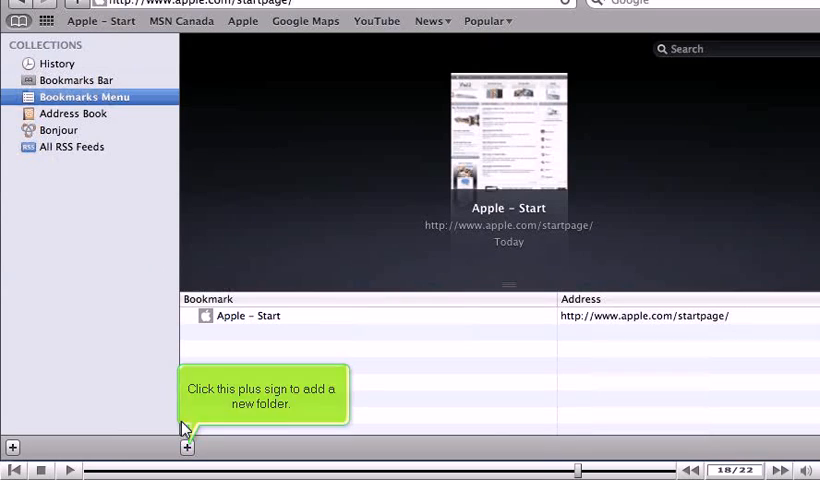
- Create a new bookmark folder named Test beneath Apple – Start
left_click(186, 448)
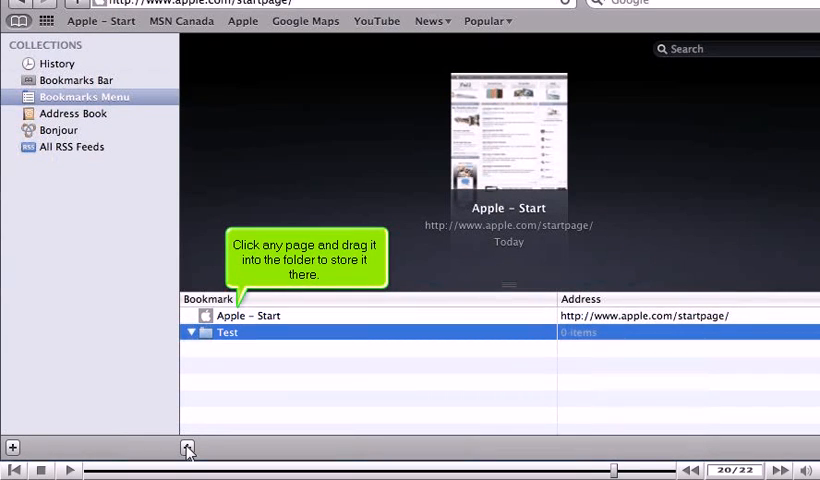
mouse_move(230, 332)
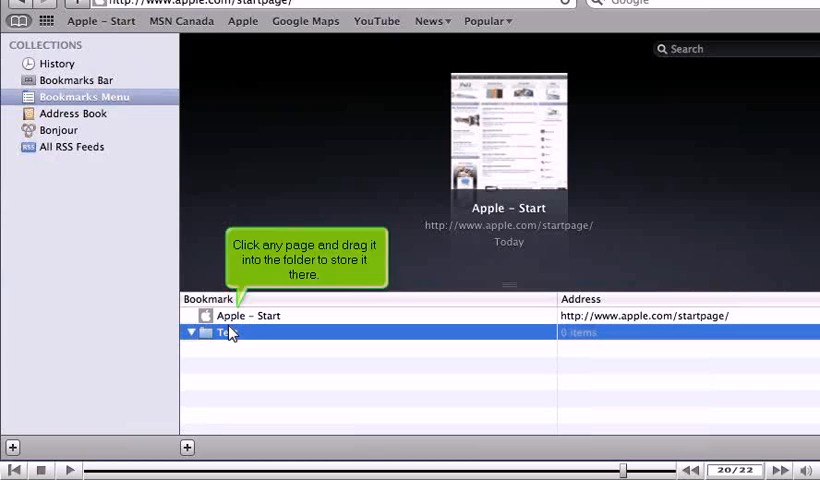